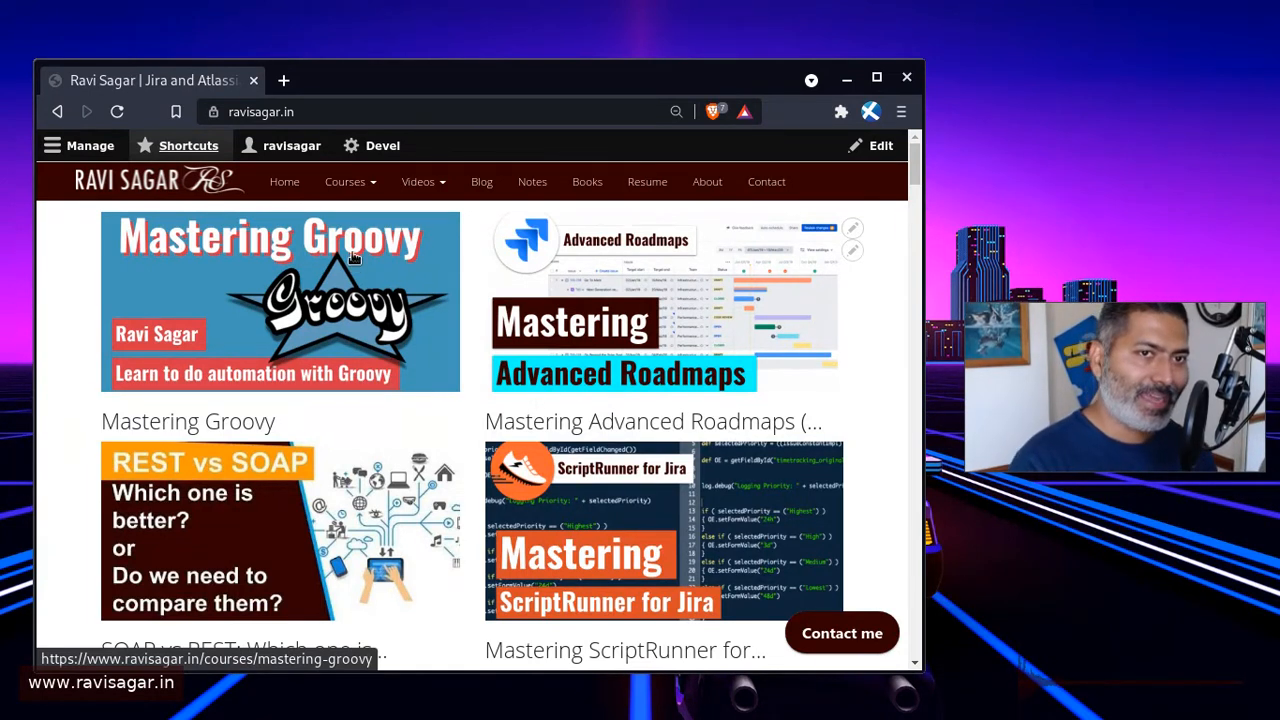
mouse_move(350, 180)
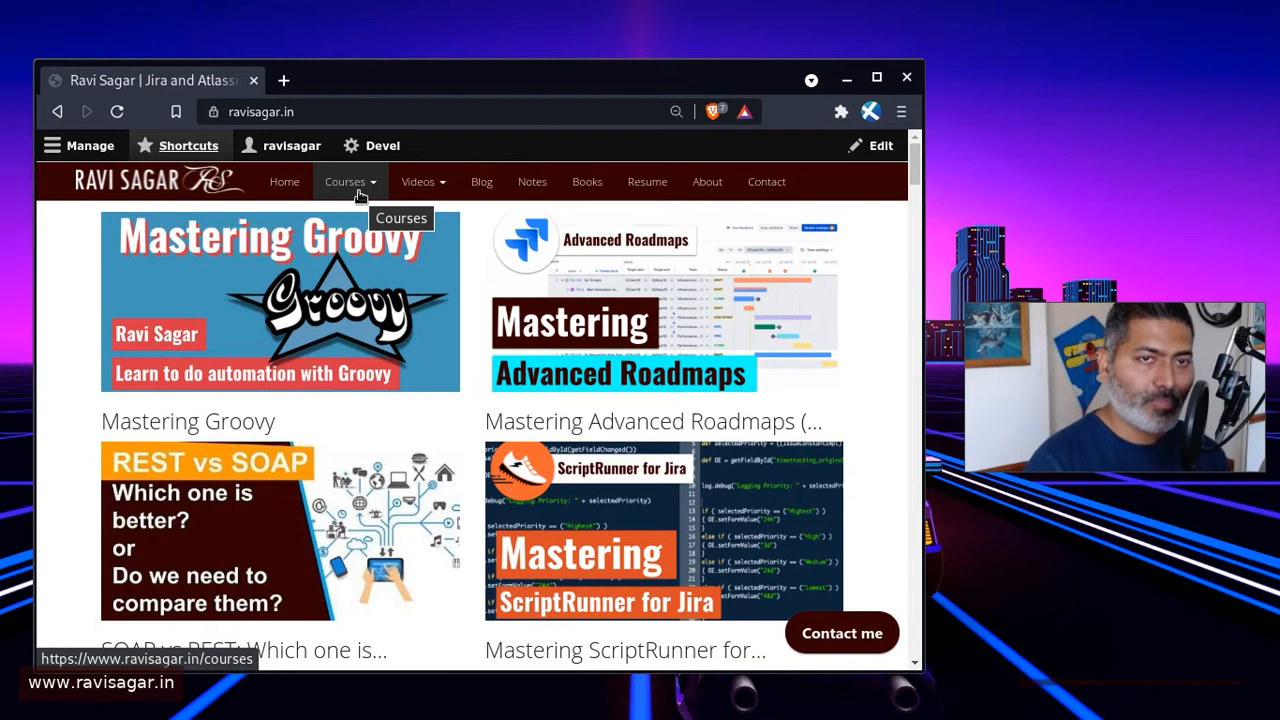
mouse_move(636, 210)
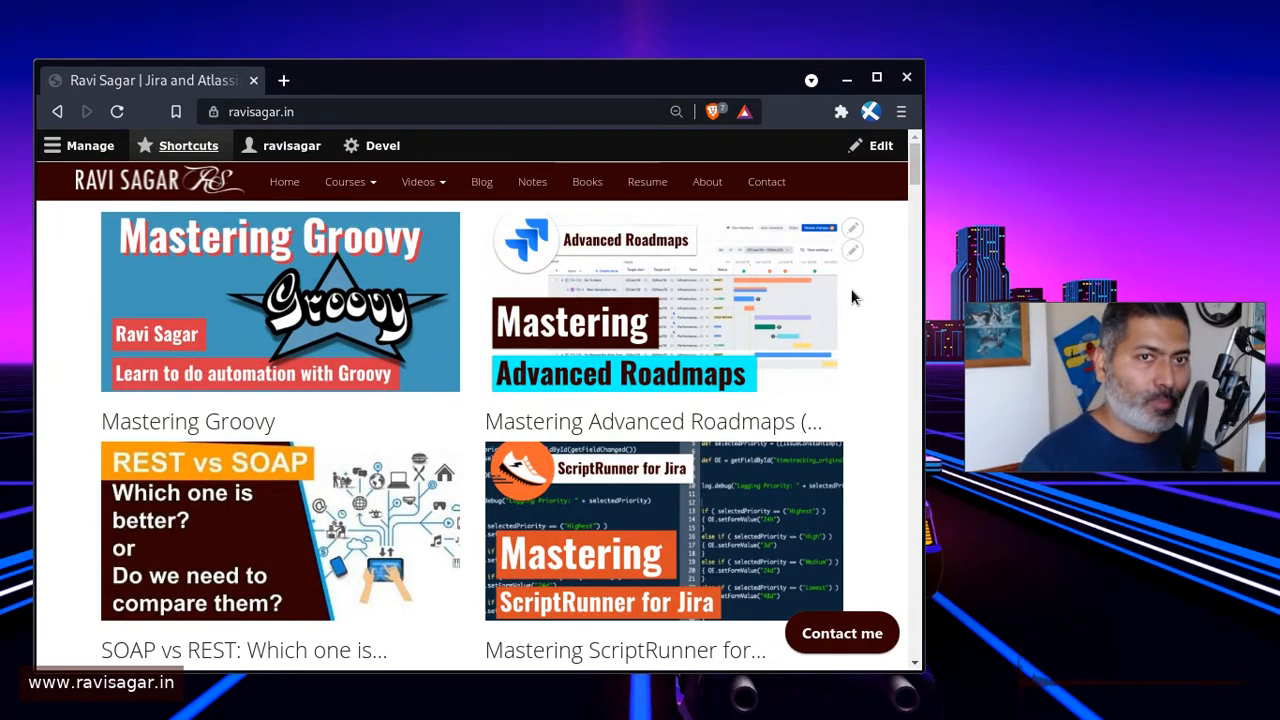
Step: Visit the resume page, note its view count, and return to the site homepage
click(648, 180)
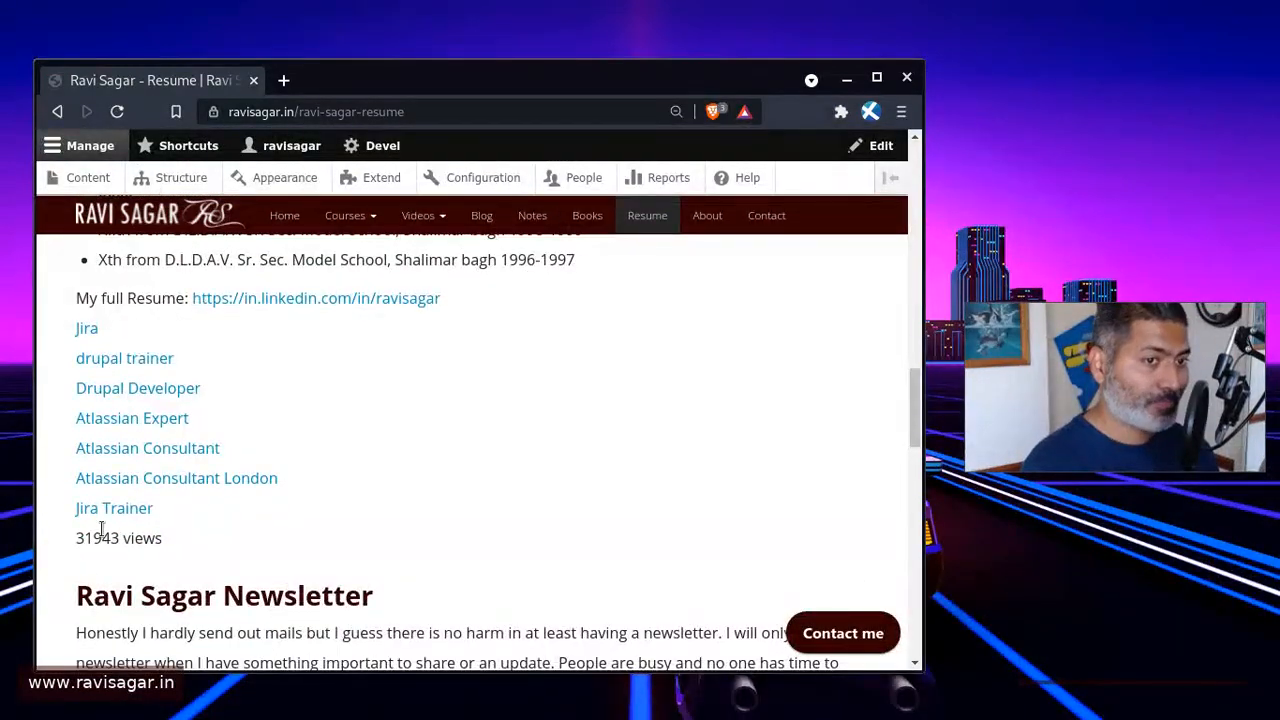
double_click(96, 538)
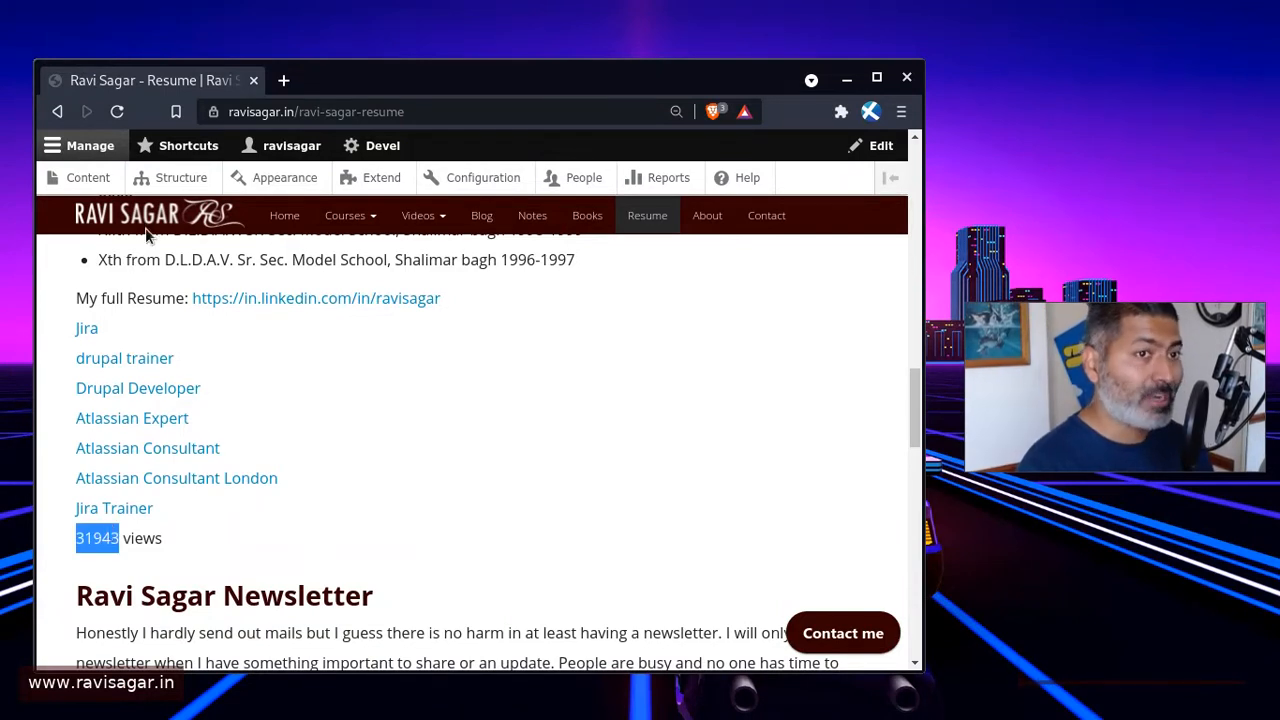
click(156, 214)
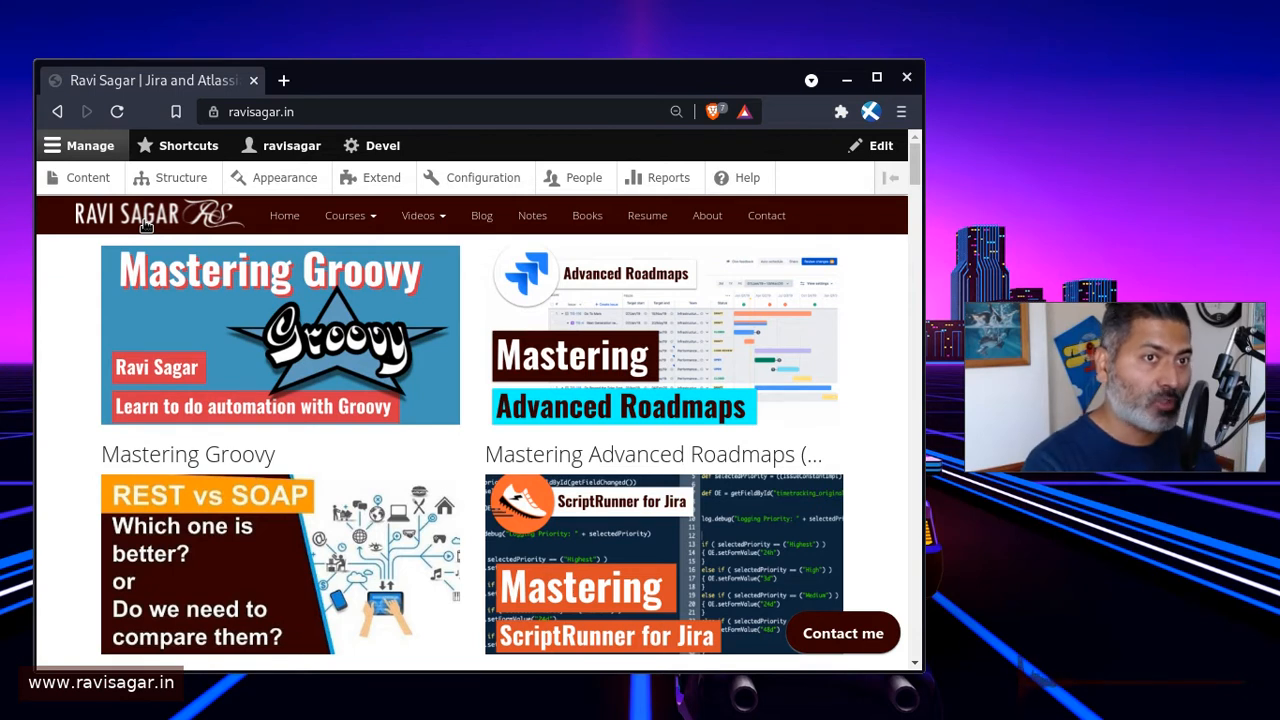
mouse_move(180, 176)
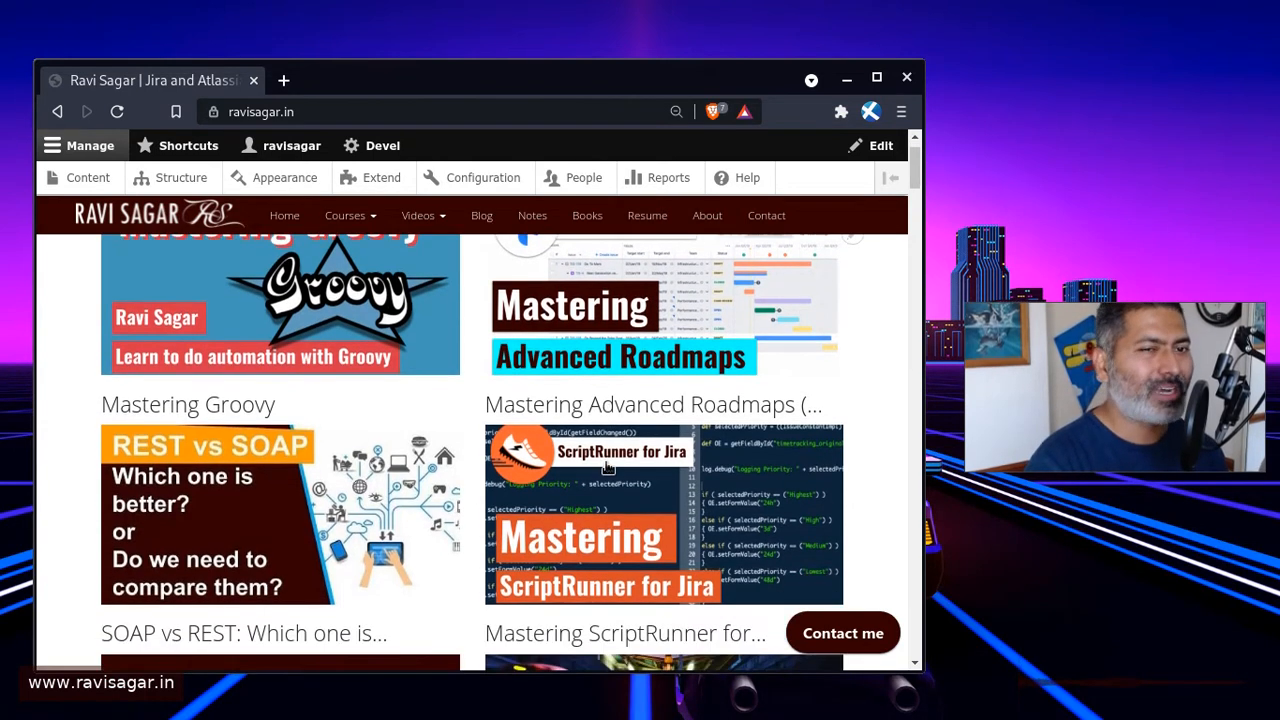
Step: Reach the GetAnswers video post and scroll to its Syndications section with the Twitter link
scroll(down, 3)
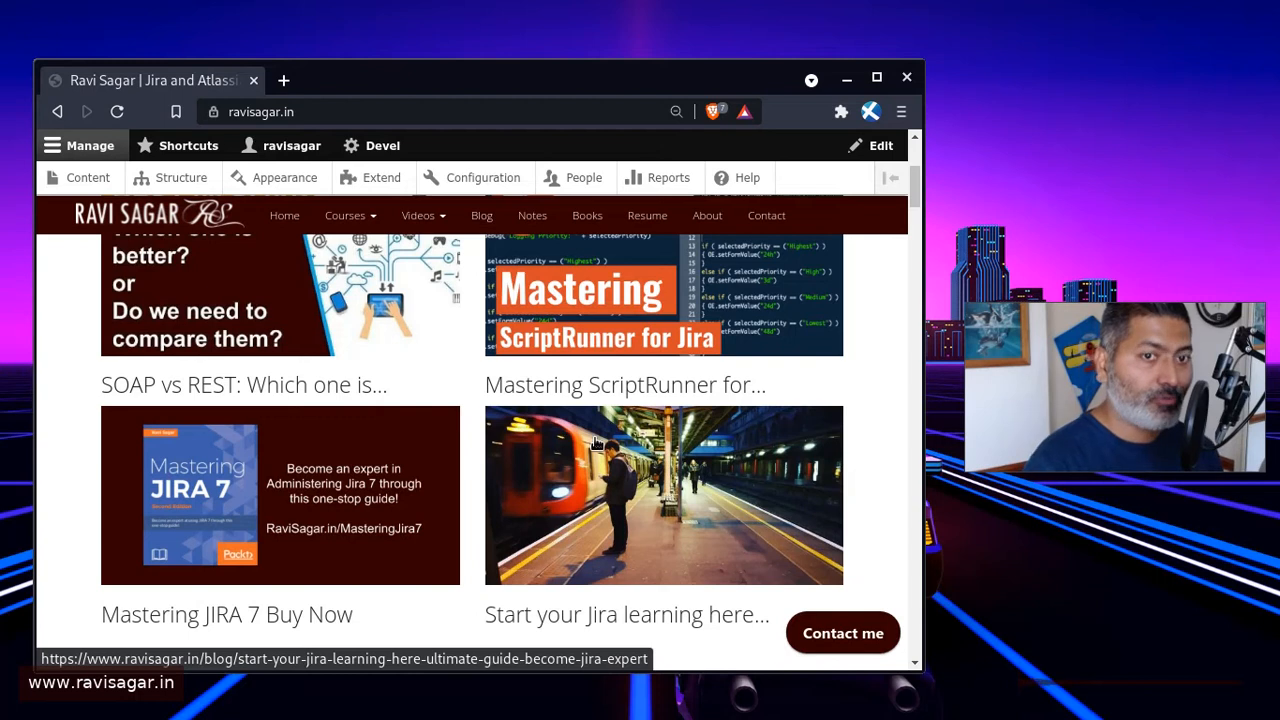
scroll(up, 3)
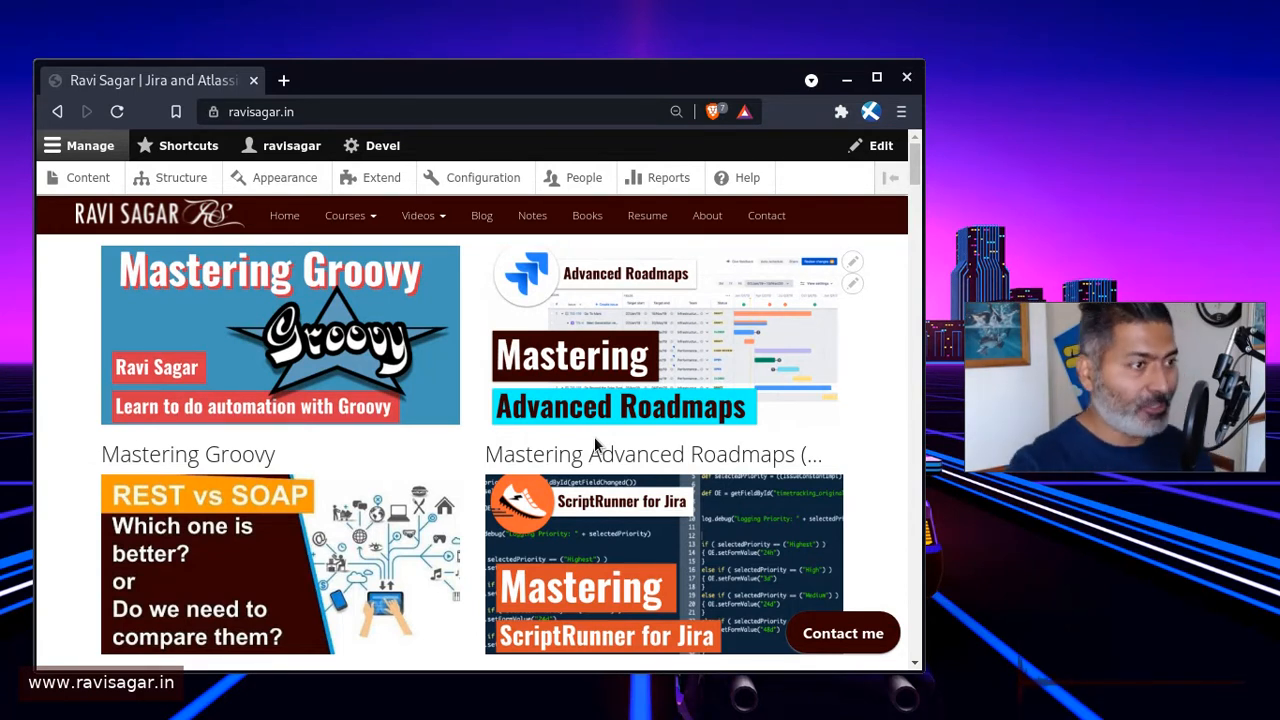
scroll(down, 3)
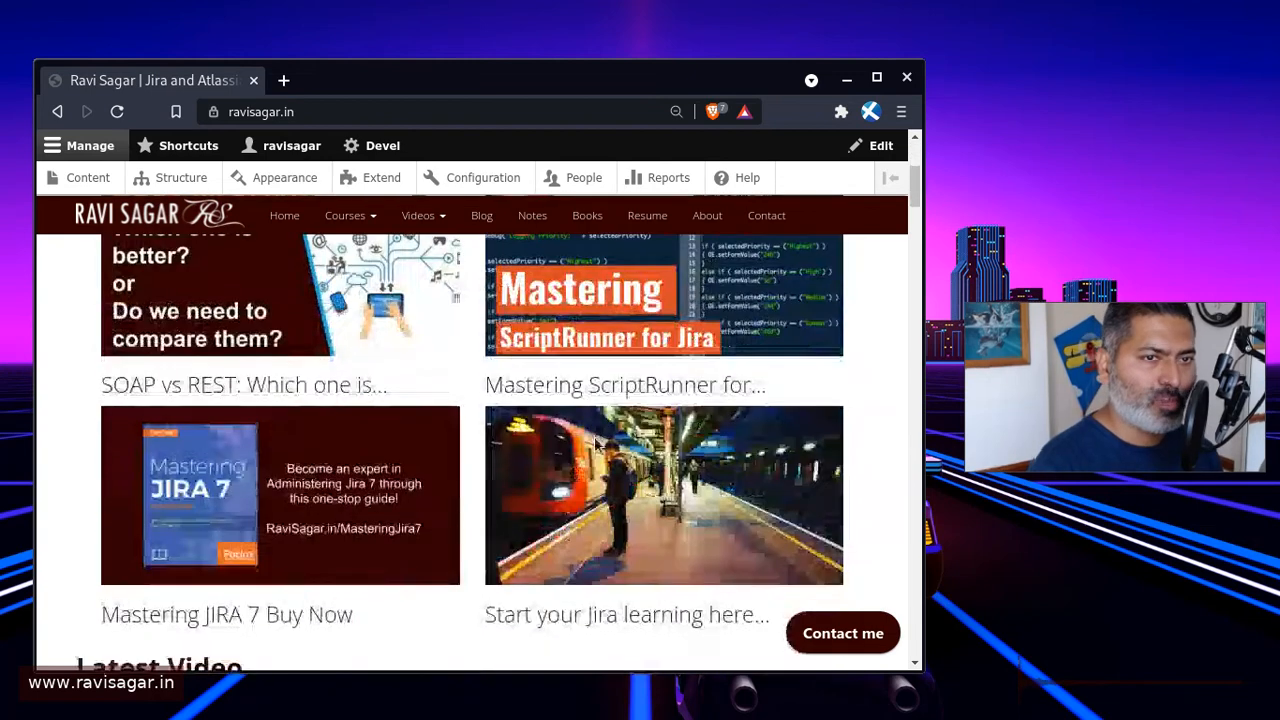
scroll(down, 3)
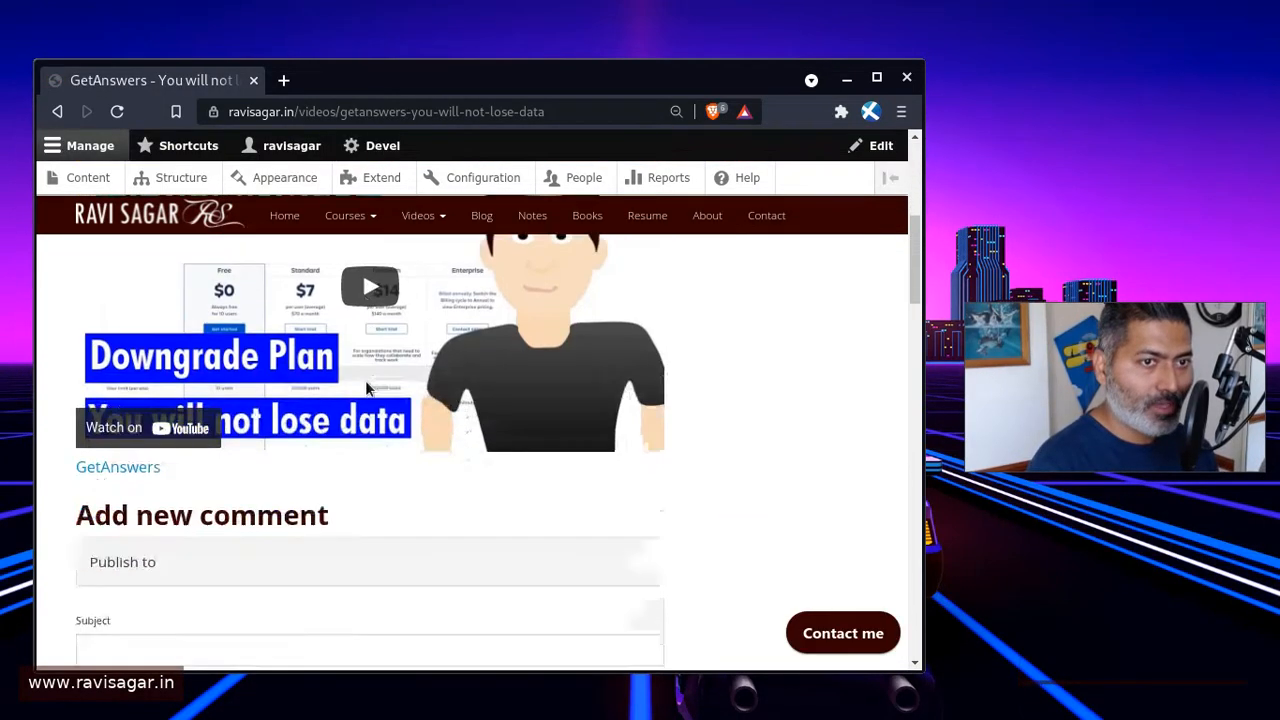
scroll(down, 3)
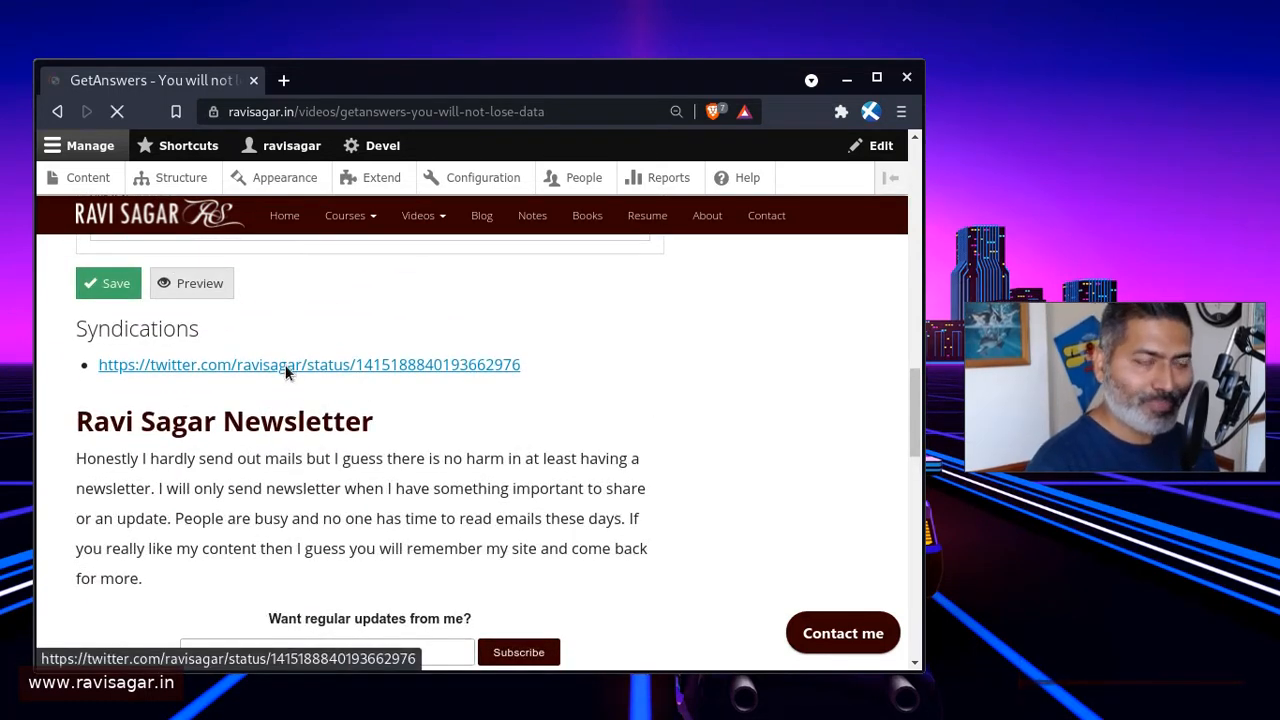
Step: View the syndicated tweet for the GetAnswers post, then go back to the blog
click(308, 364)
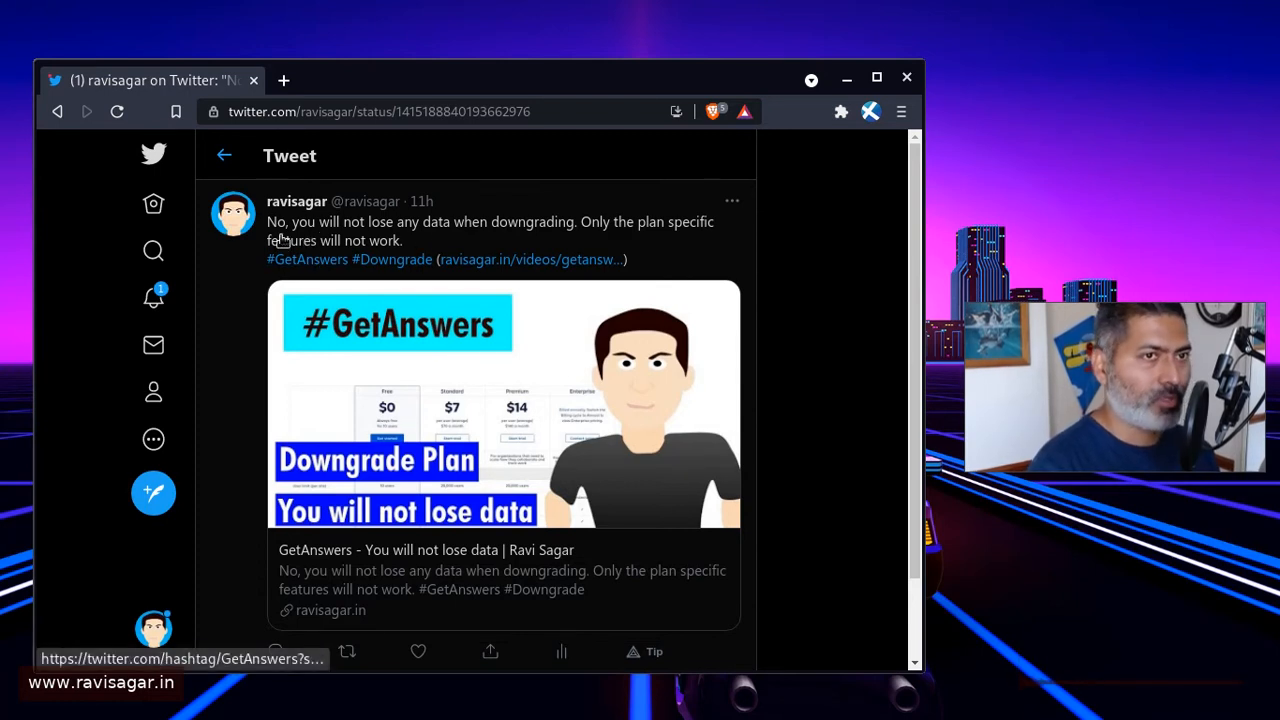
mouse_move(56, 112)
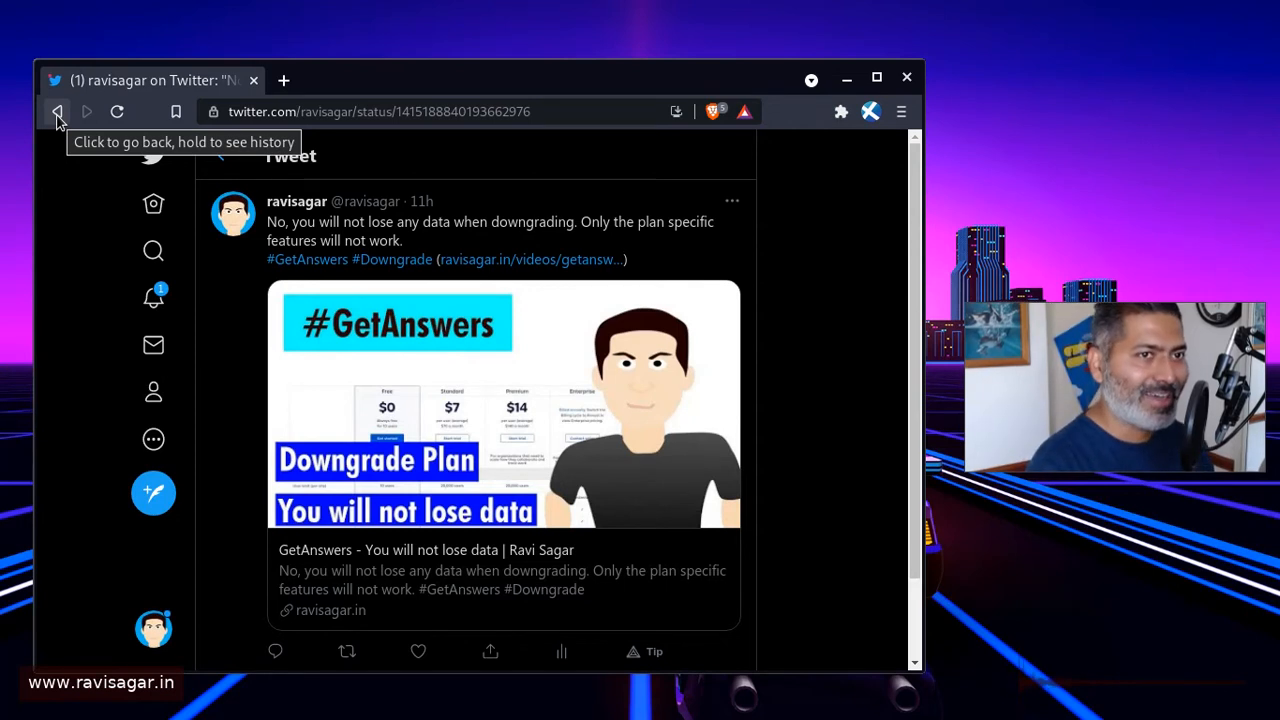
click(56, 112)
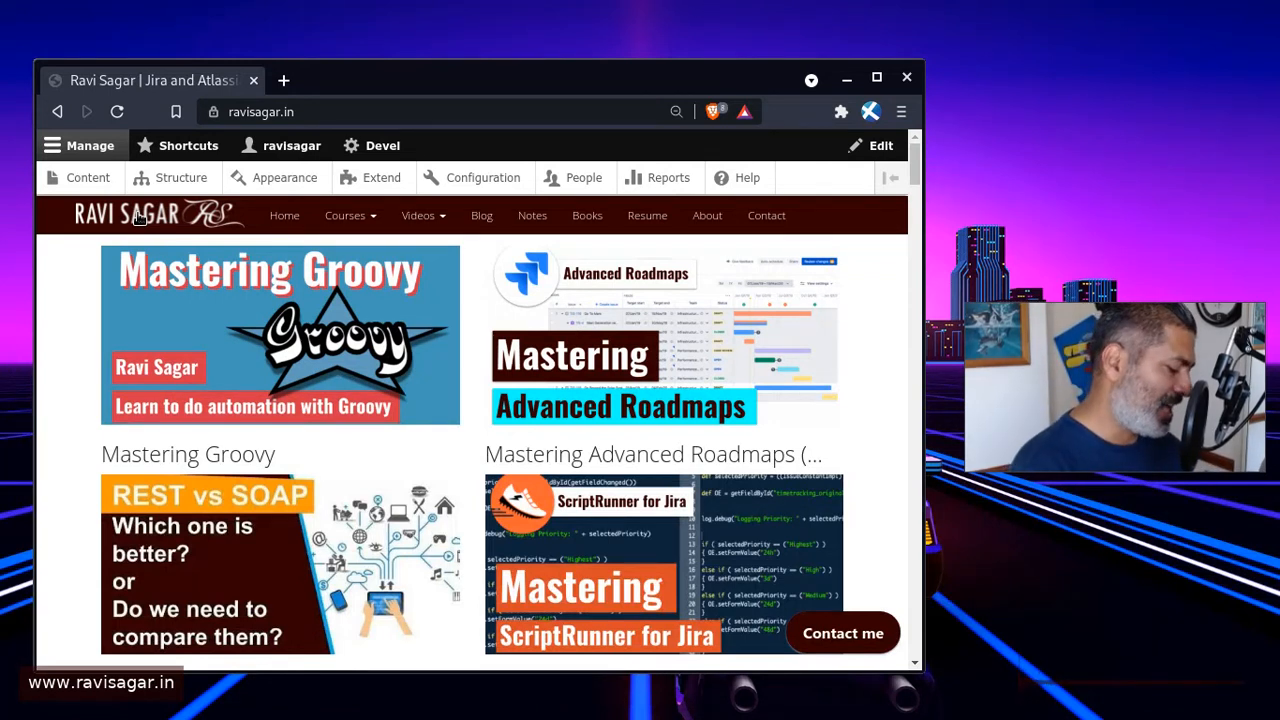
Step: Search 'indieweb' in a new tab and open the IndieWeb.org result
click(284, 80)
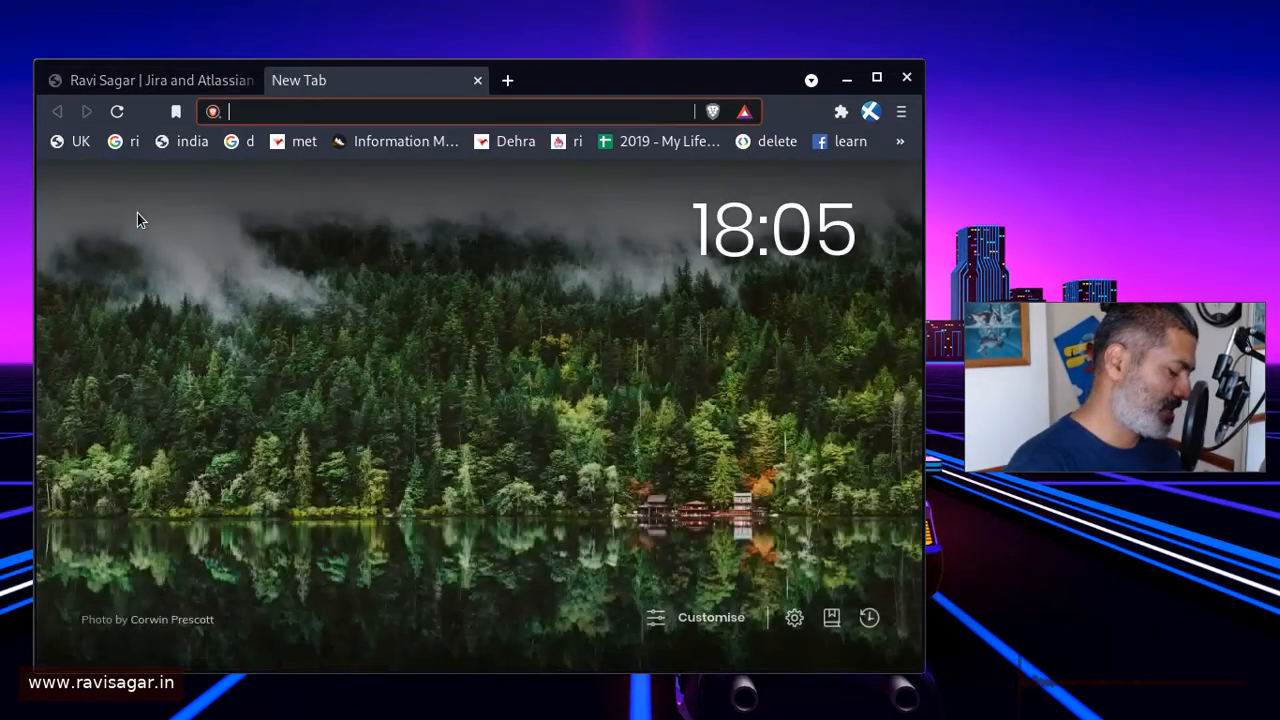
text(indieweb)
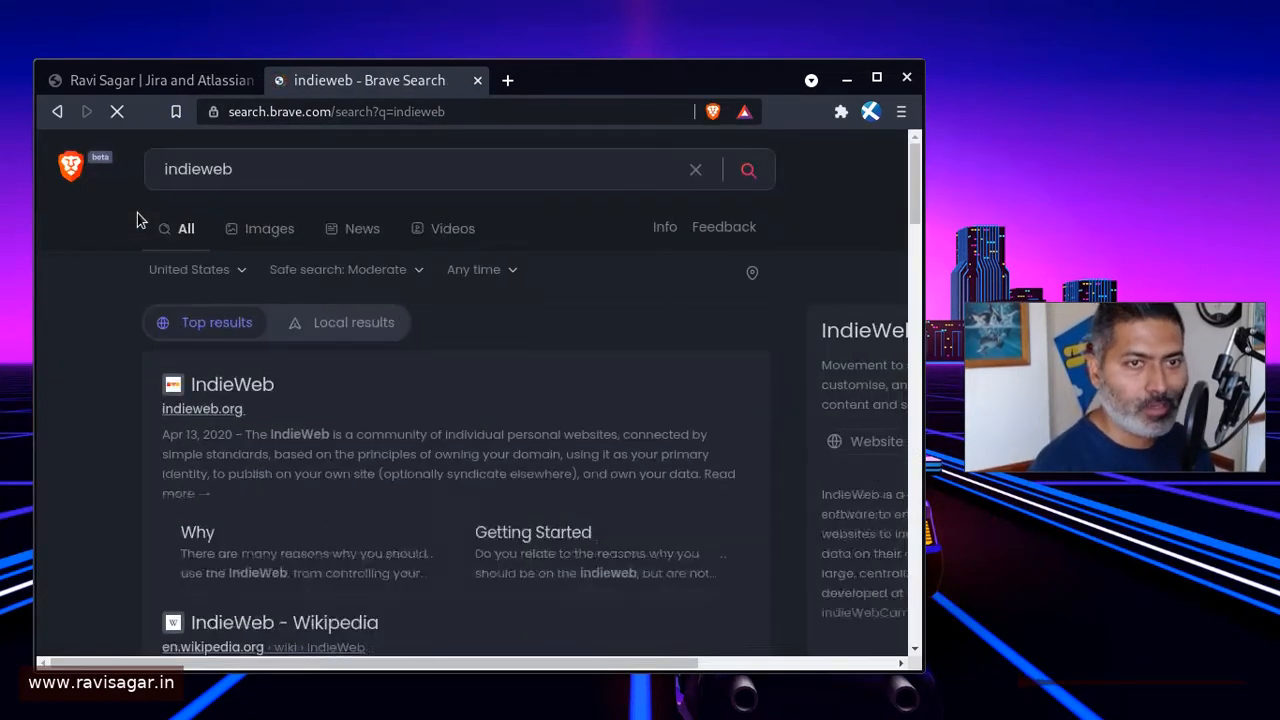
click(232, 384)
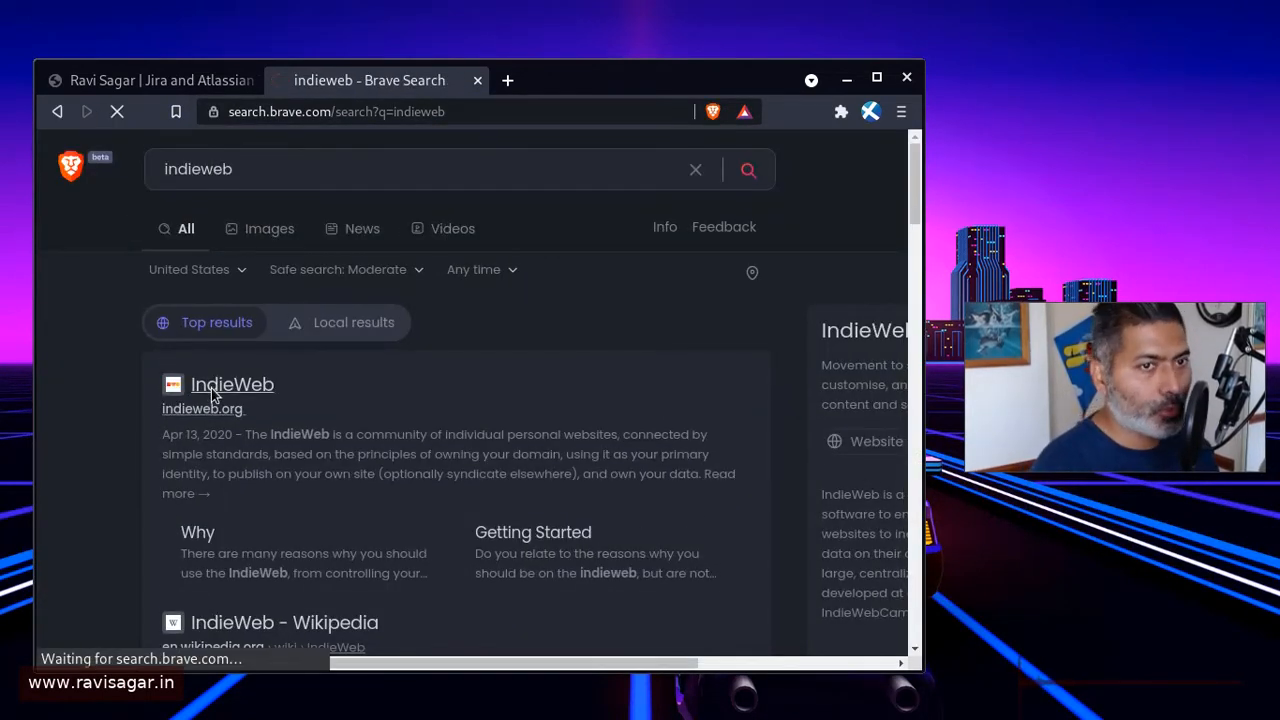
click(232, 384)
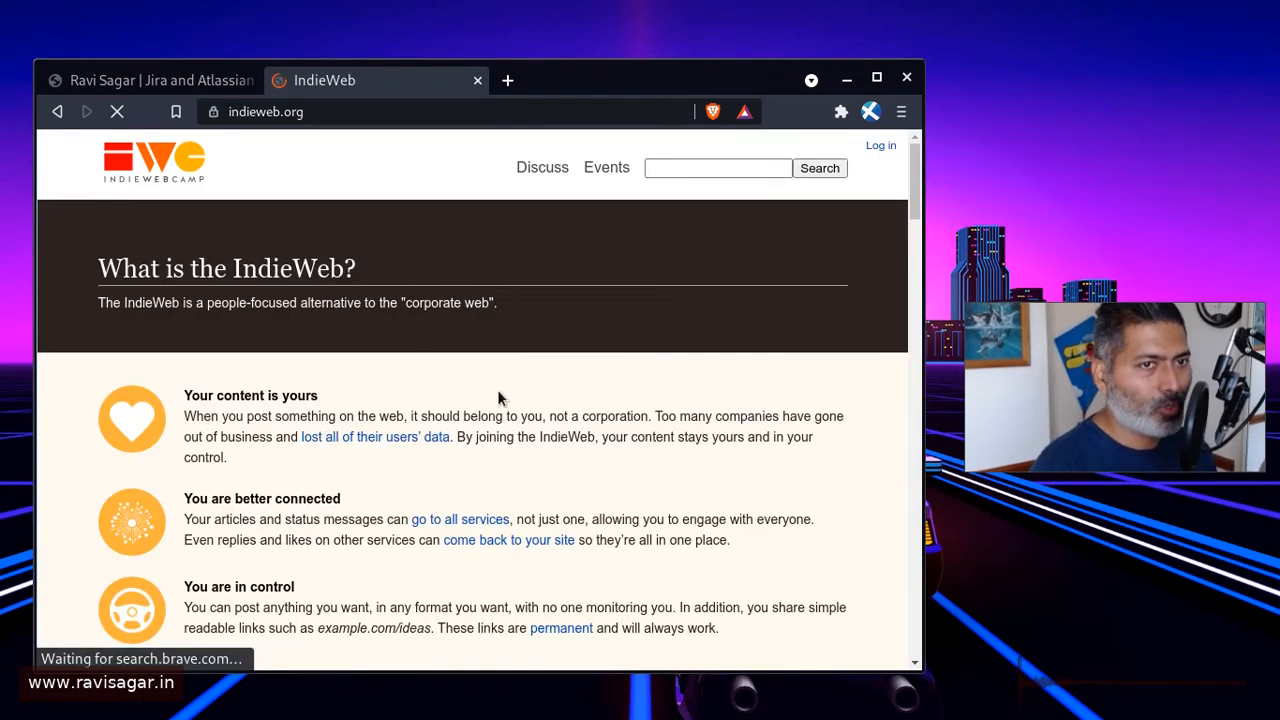
click(150, 80)
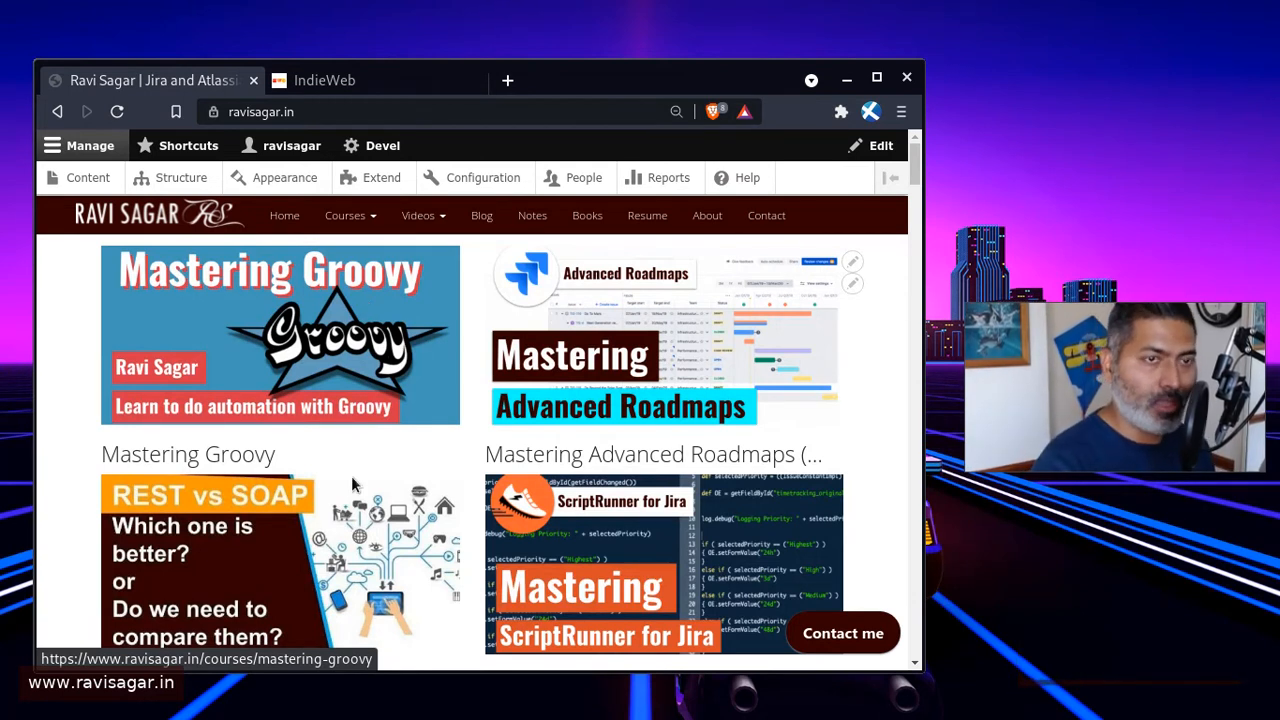
mouse_move(416, 460)
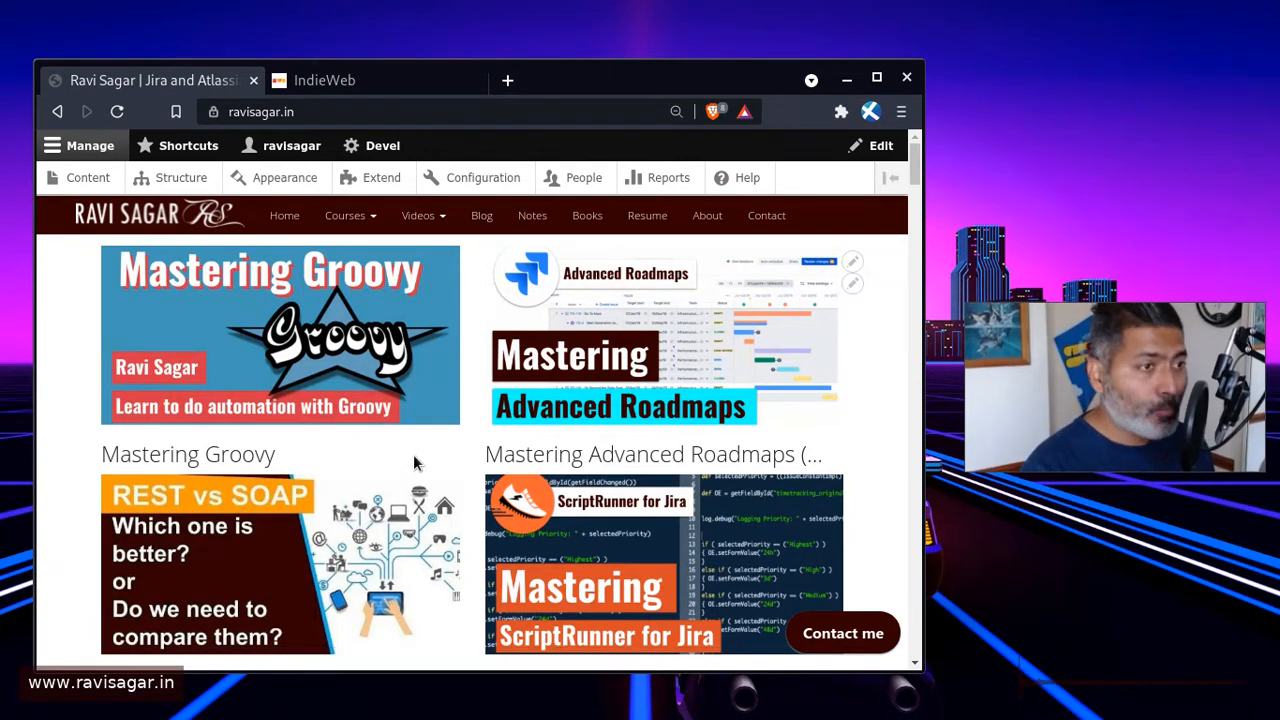
Step: Scroll the homepage past the videos and comic down to the recent blog posts, including the ffmpeg ride videos entry
scroll(down, 3)
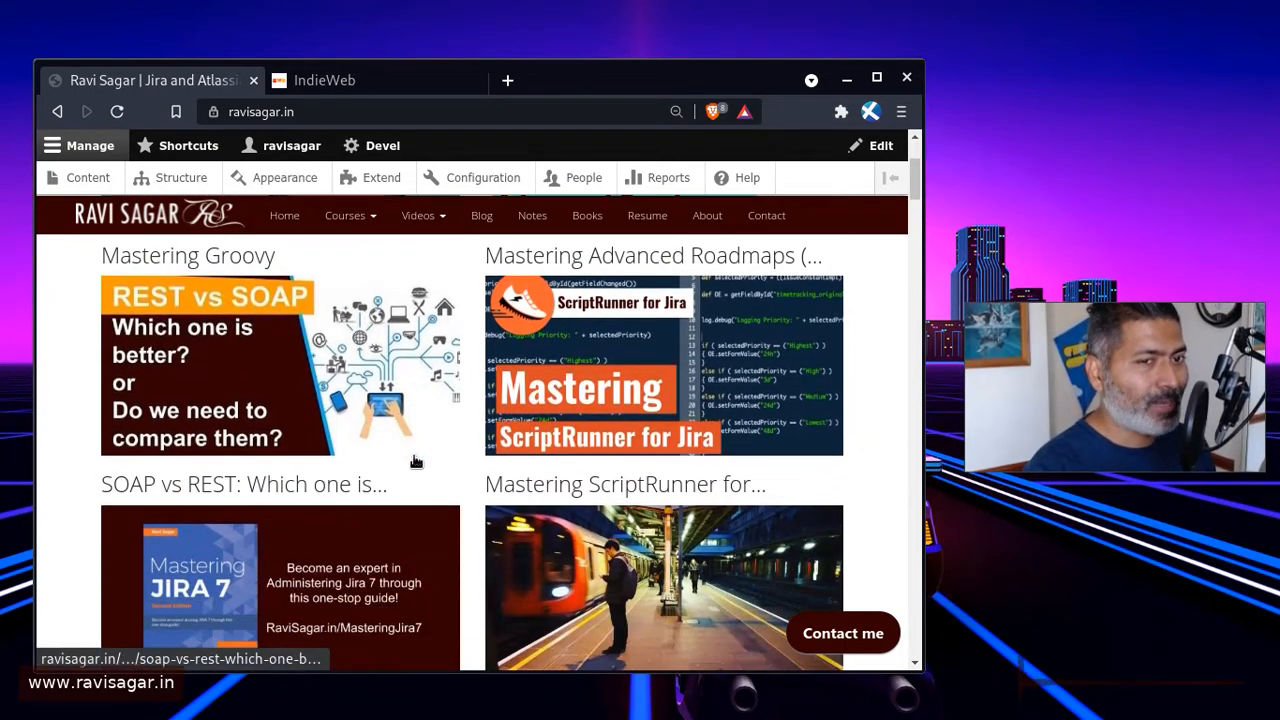
scroll(down, 3)
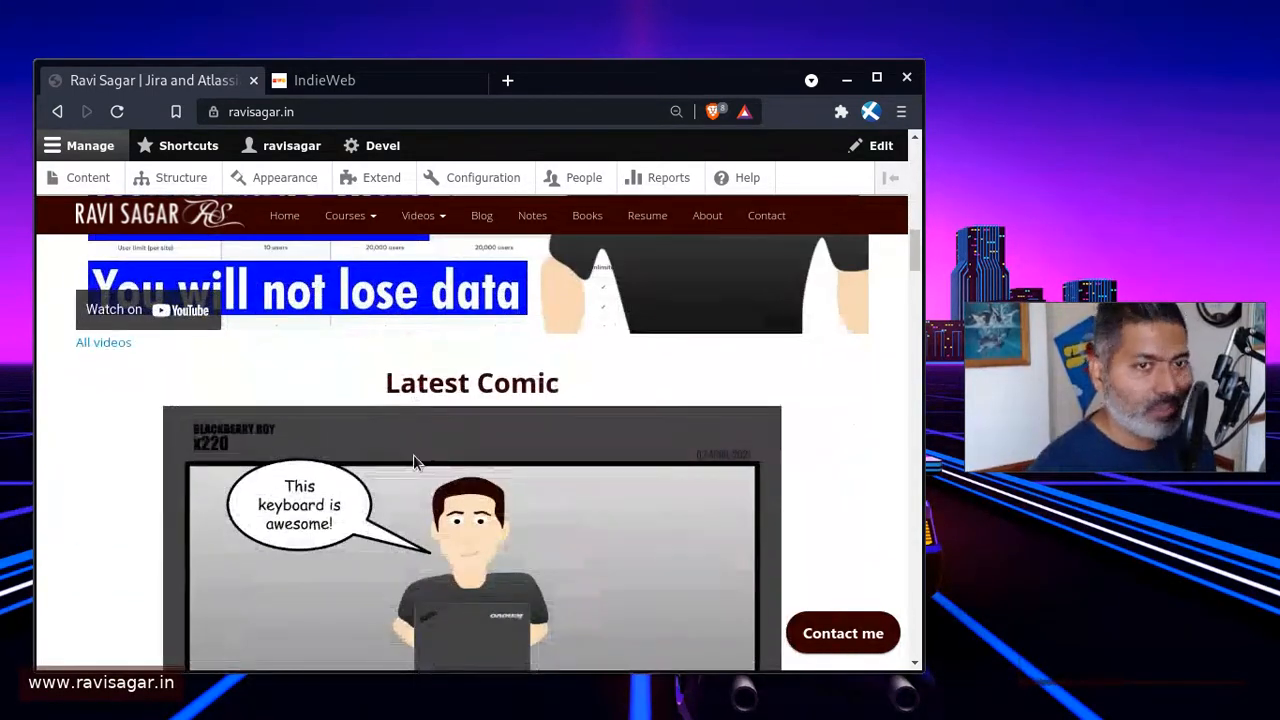
scroll(down, 3)
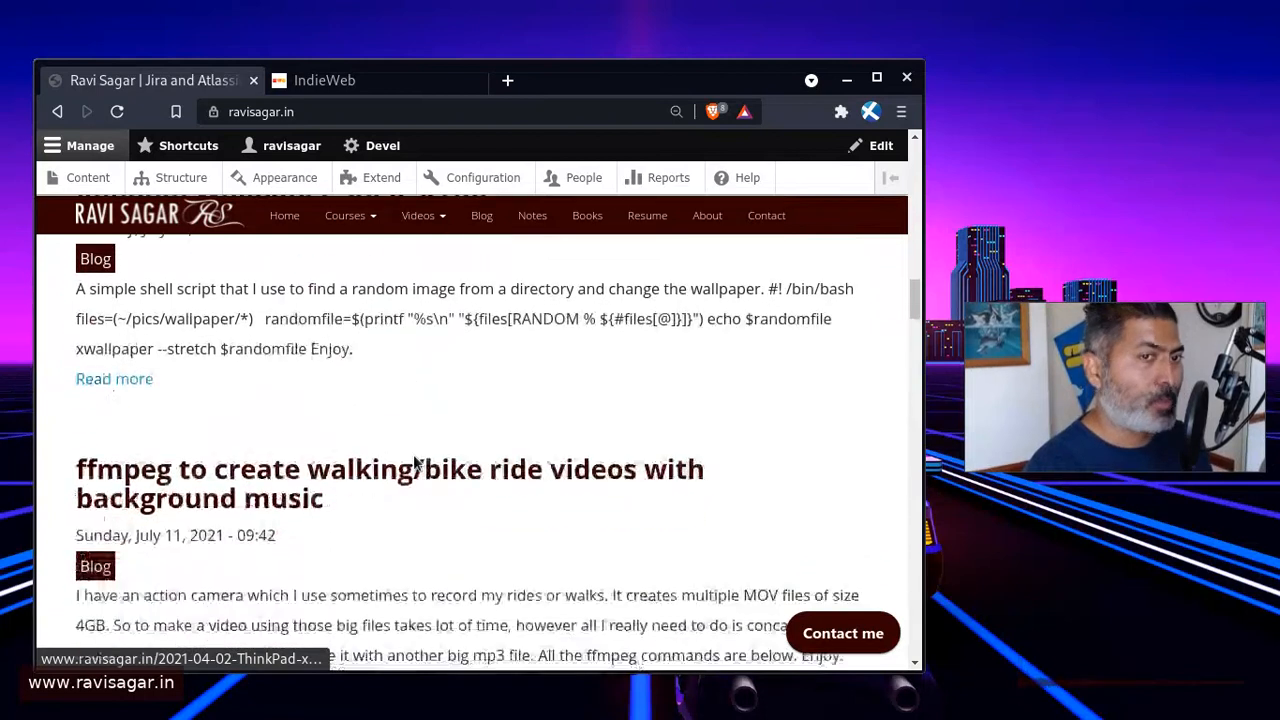
scroll(down, 3)
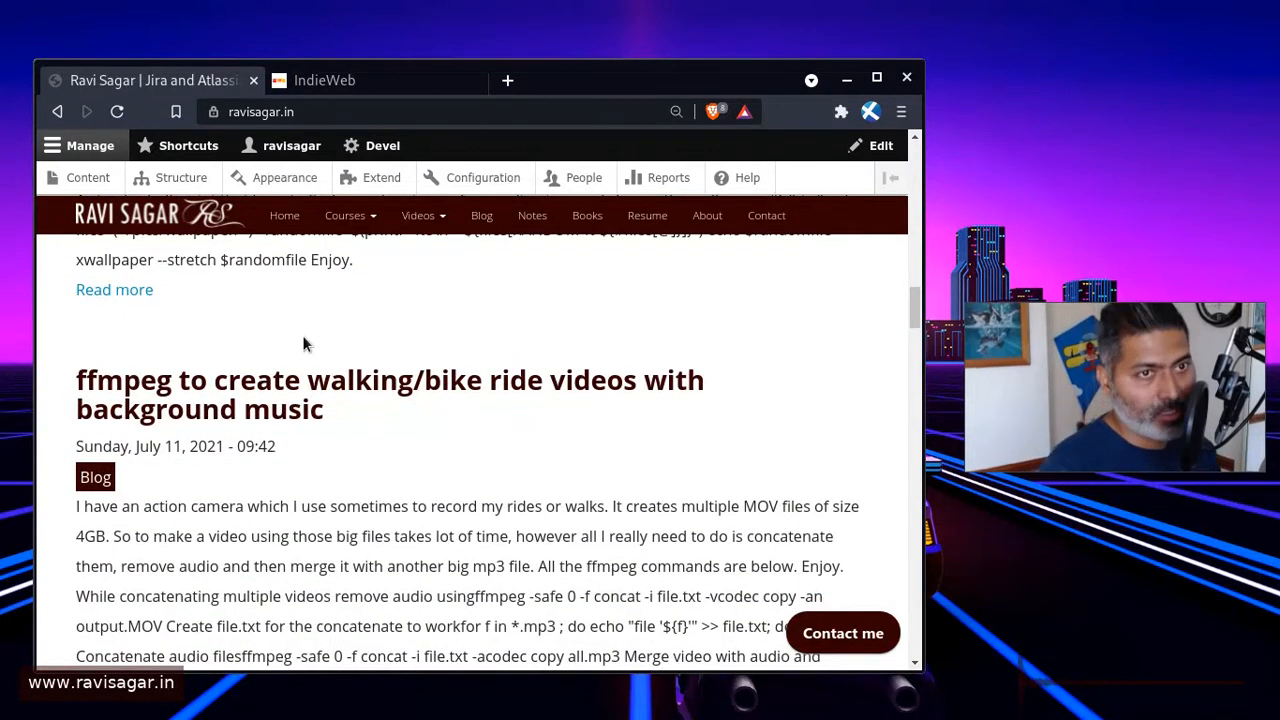
mouse_move(224, 298)
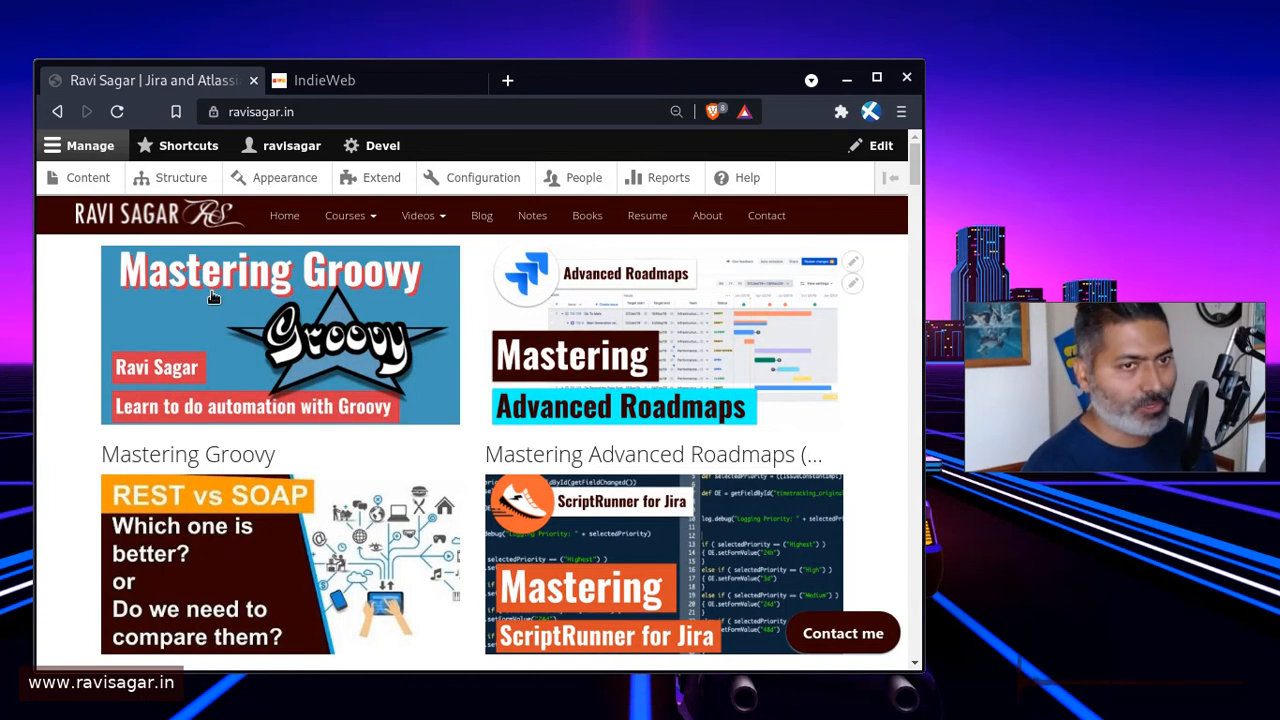
mouse_move(412, 420)
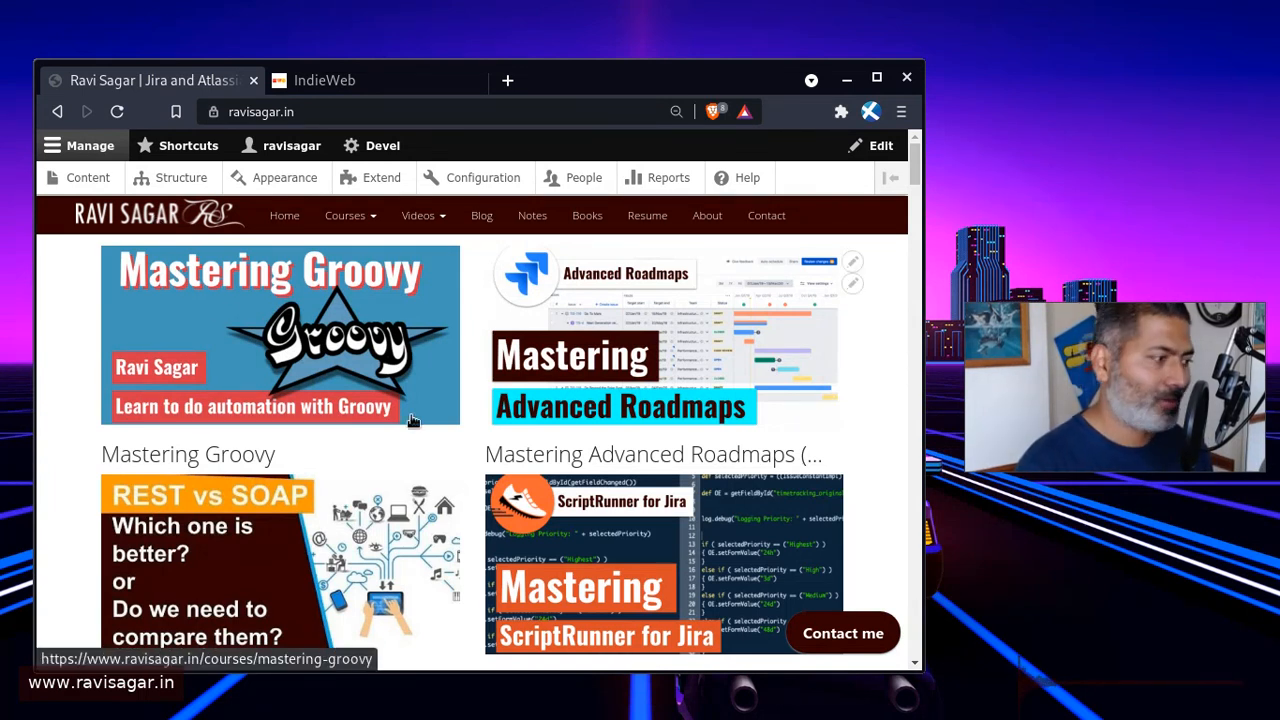